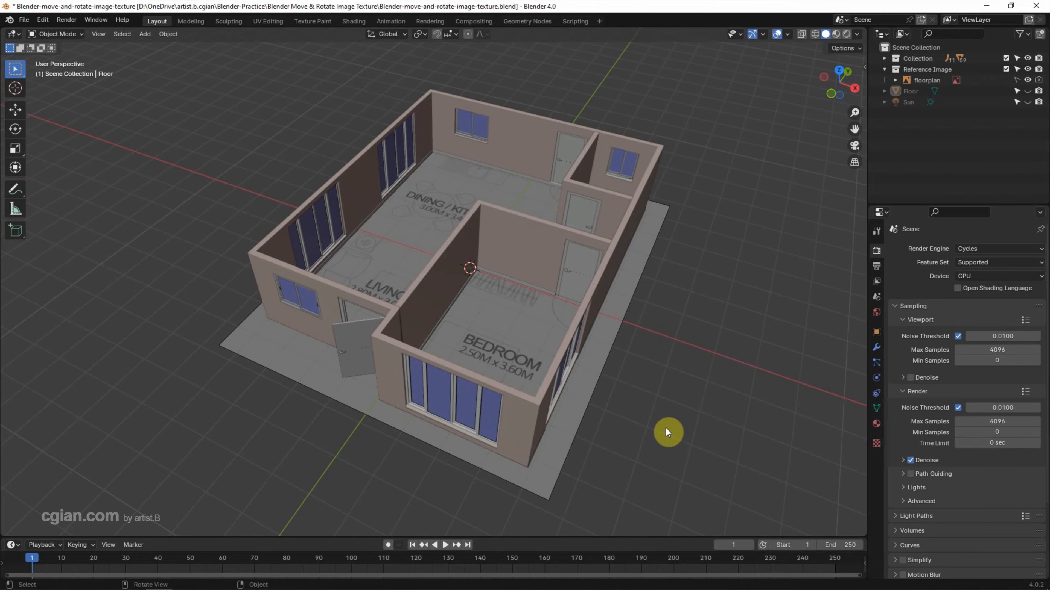
pyautogui.moveTo(710, 235)
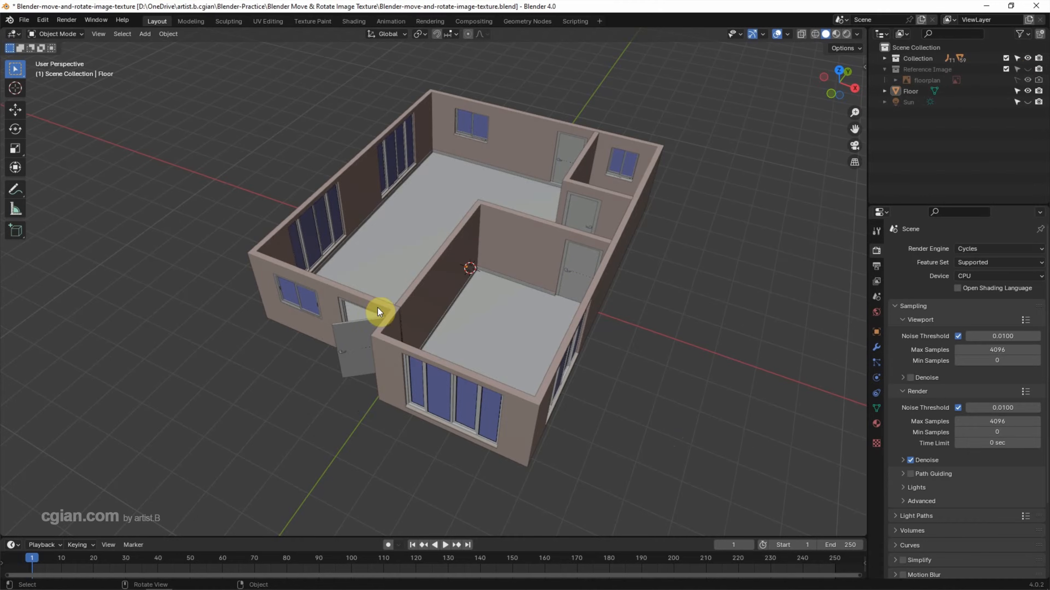
# Select the Floor plane in the viewport with the reference image hidden.
pyautogui.click(378, 411)
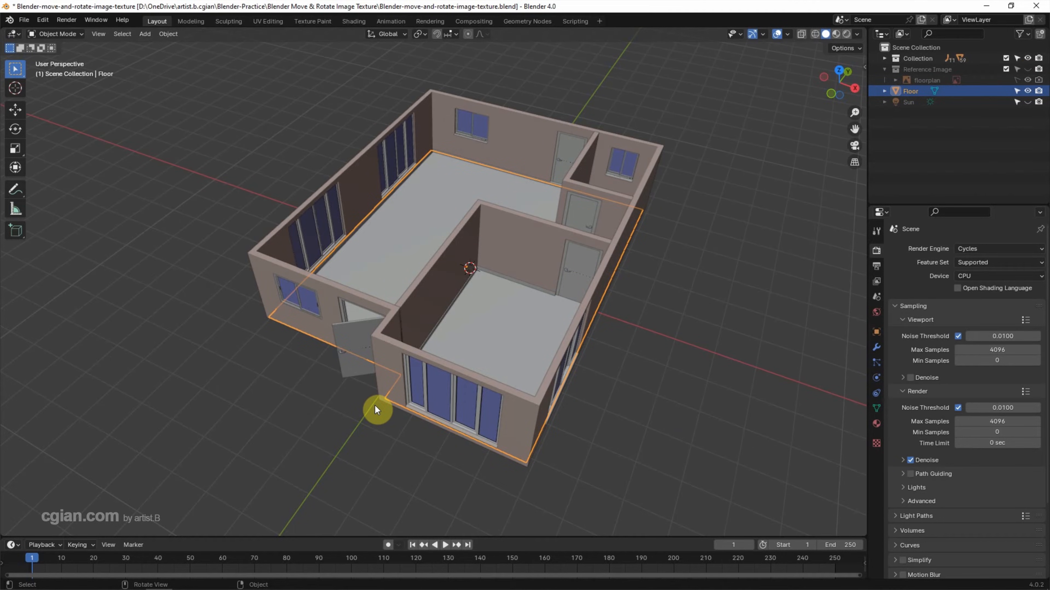
pyautogui.moveTo(412, 243)
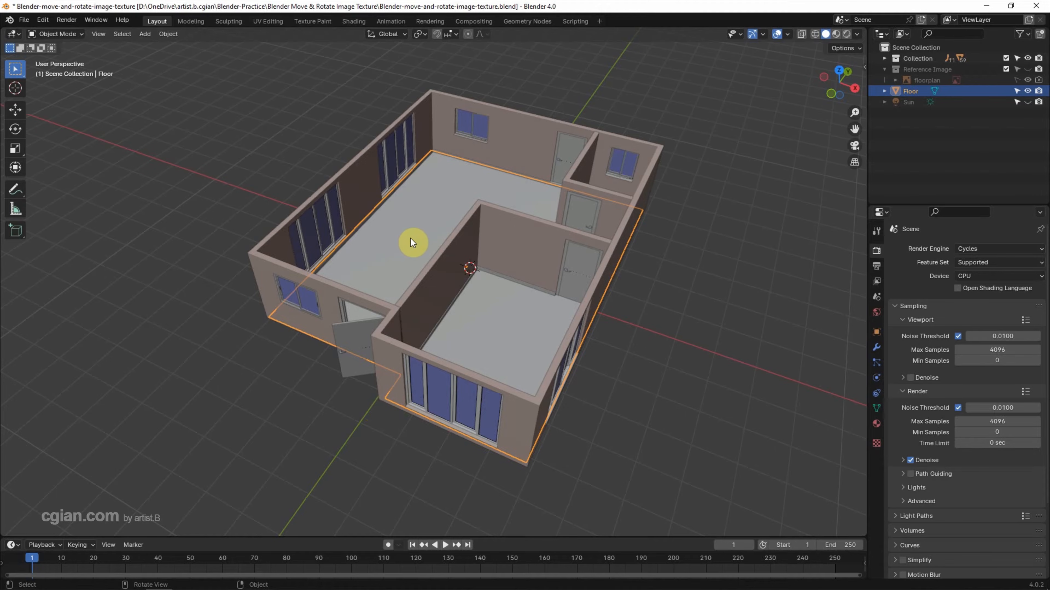
pyautogui.moveTo(427, 222)
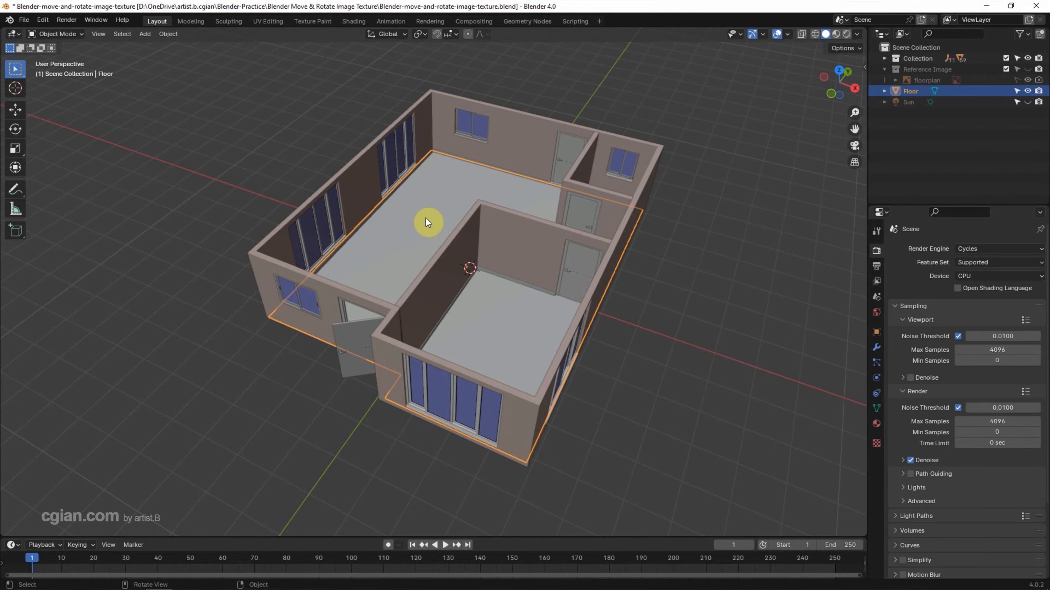
pyautogui.moveTo(876, 429)
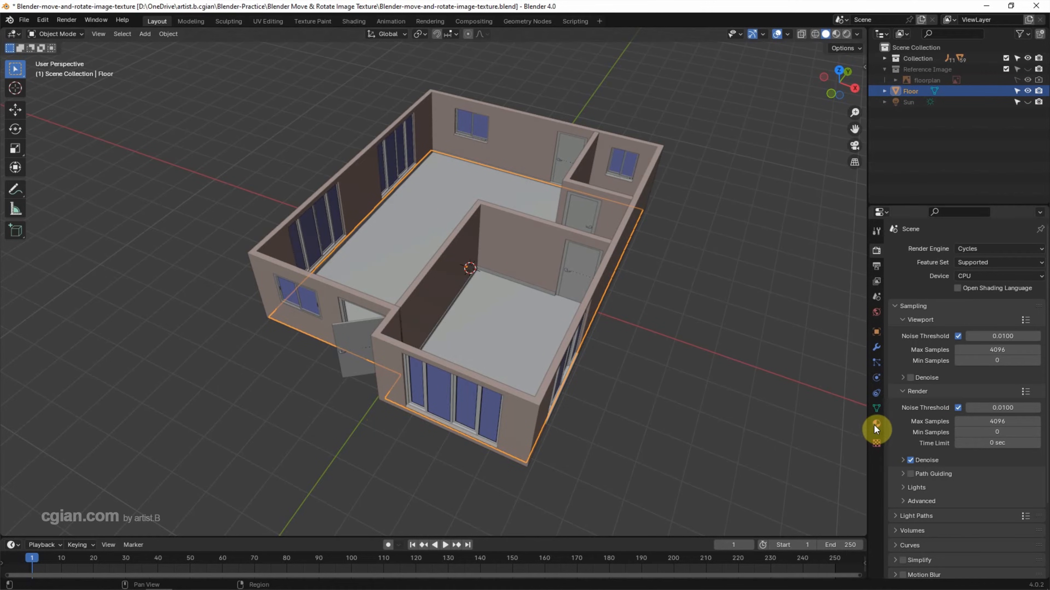
# Create a new Floor material whose Base Color is fed by an Image Texture node.
pyautogui.click(876, 423)
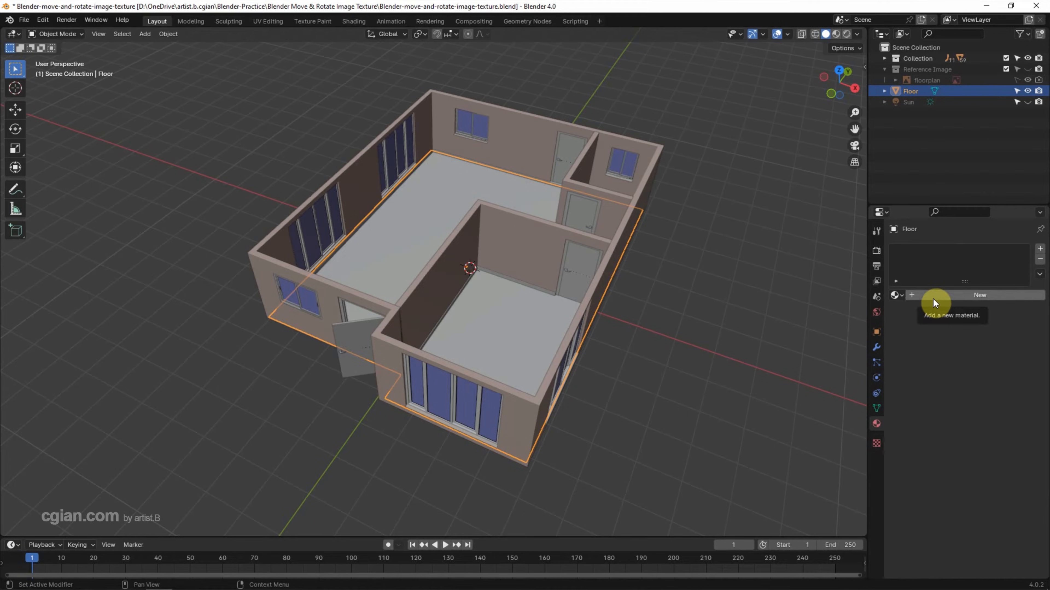
pyautogui.click(979, 295)
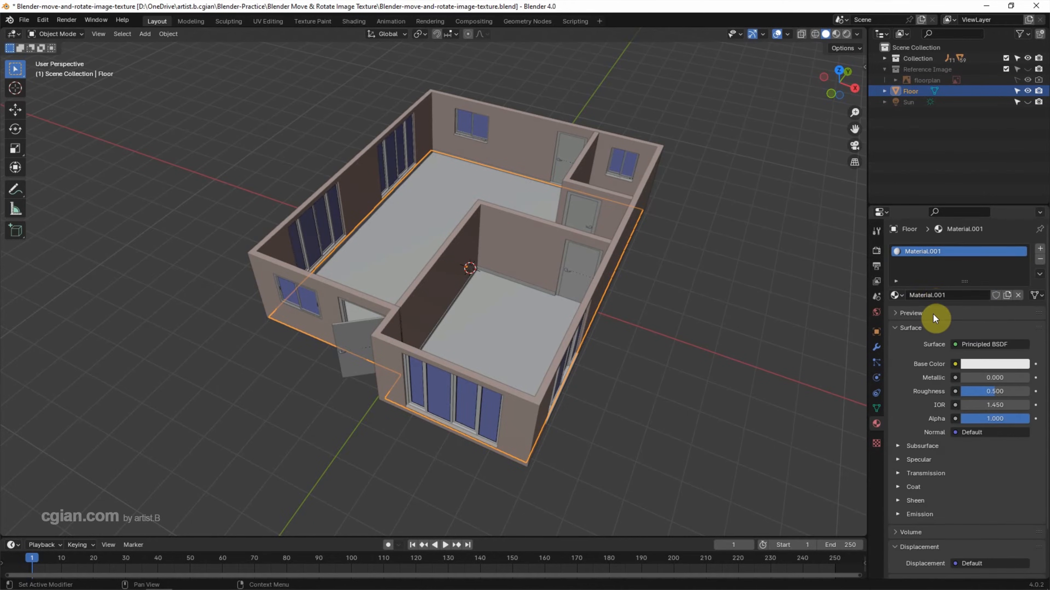
pyautogui.moveTo(994, 348)
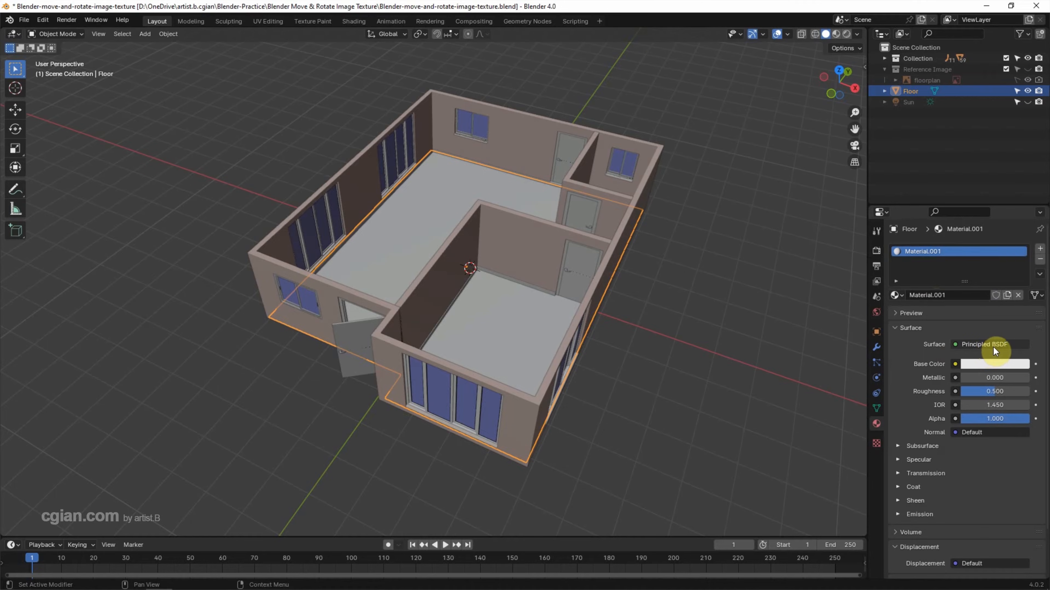
pyautogui.moveTo(951, 361)
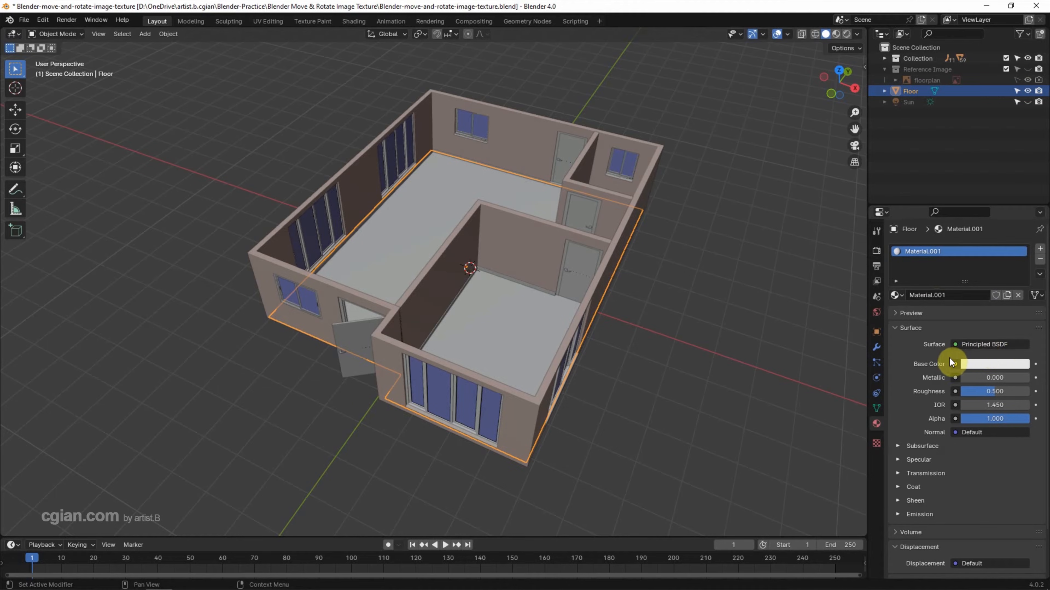
pyautogui.moveTo(956, 367)
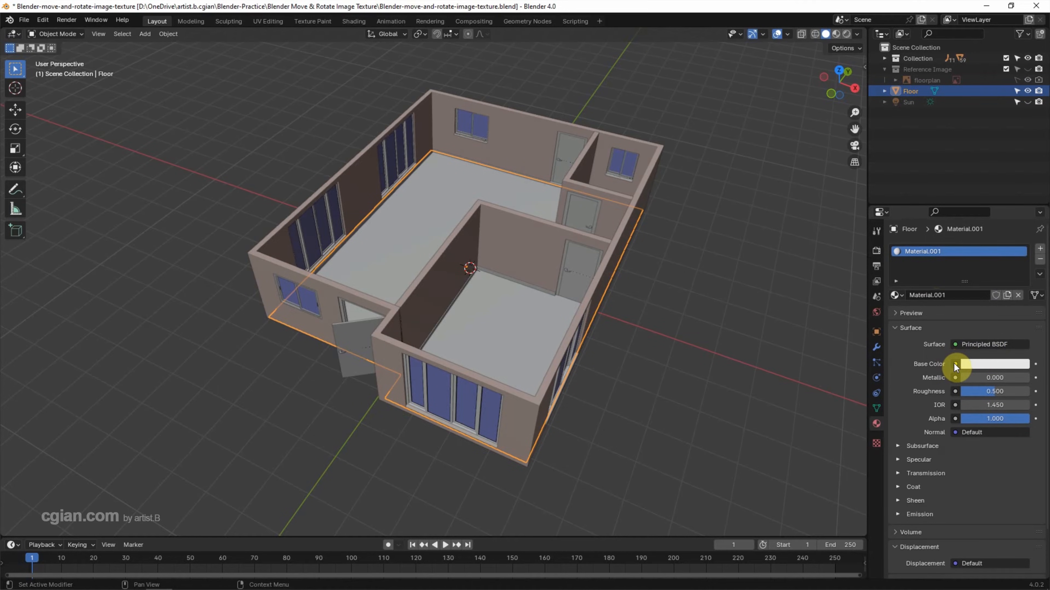
pyautogui.click(955, 363)
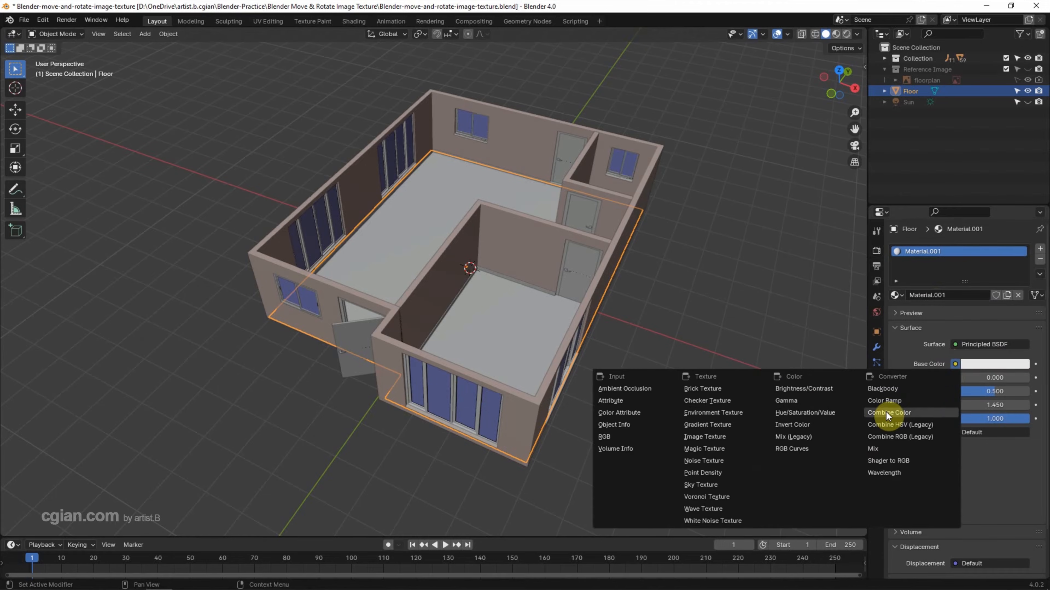
pyautogui.click(704, 436)
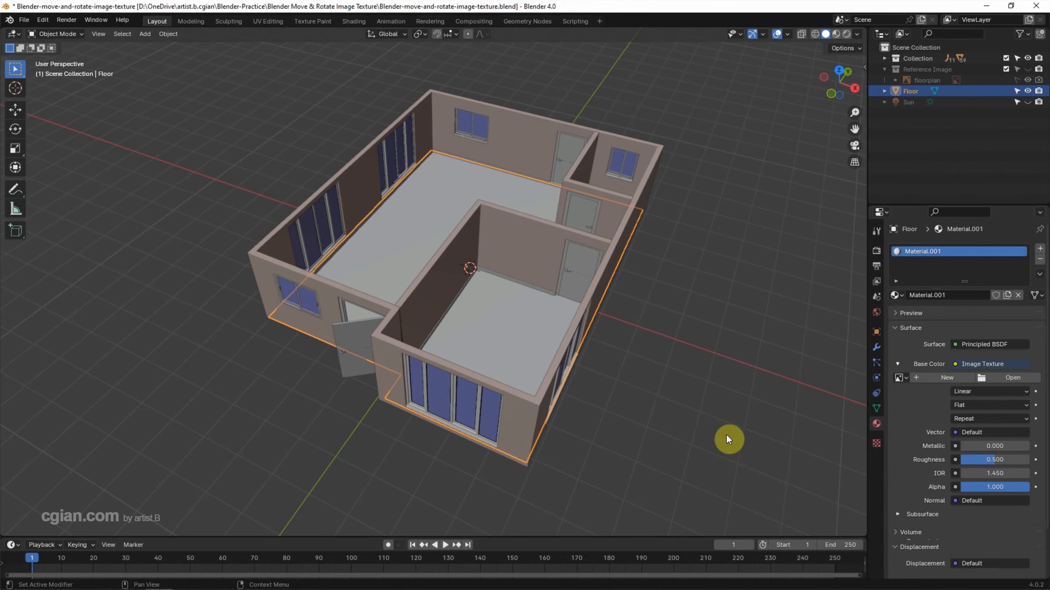
# Load Wood_Floor_Diffuse.jpg into the material's image texture.
pyautogui.click(1011, 378)
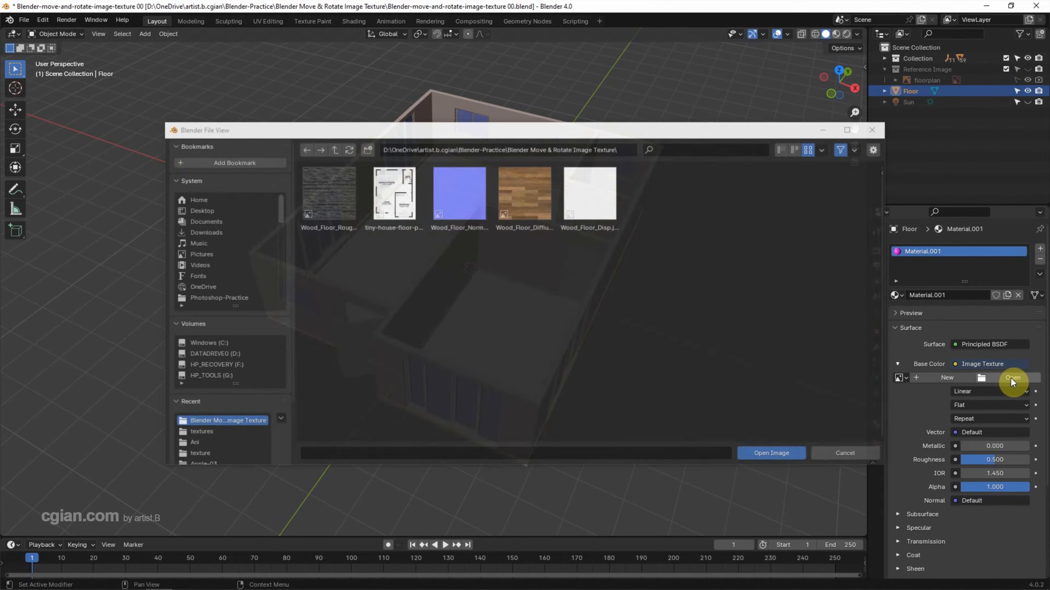
pyautogui.click(524, 194)
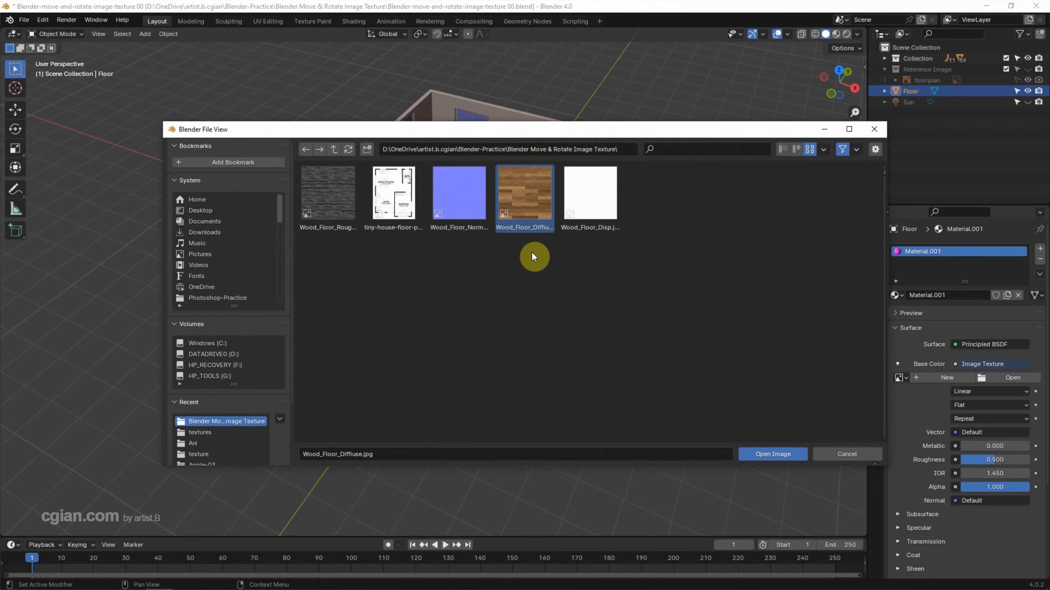
pyautogui.moveTo(772, 454)
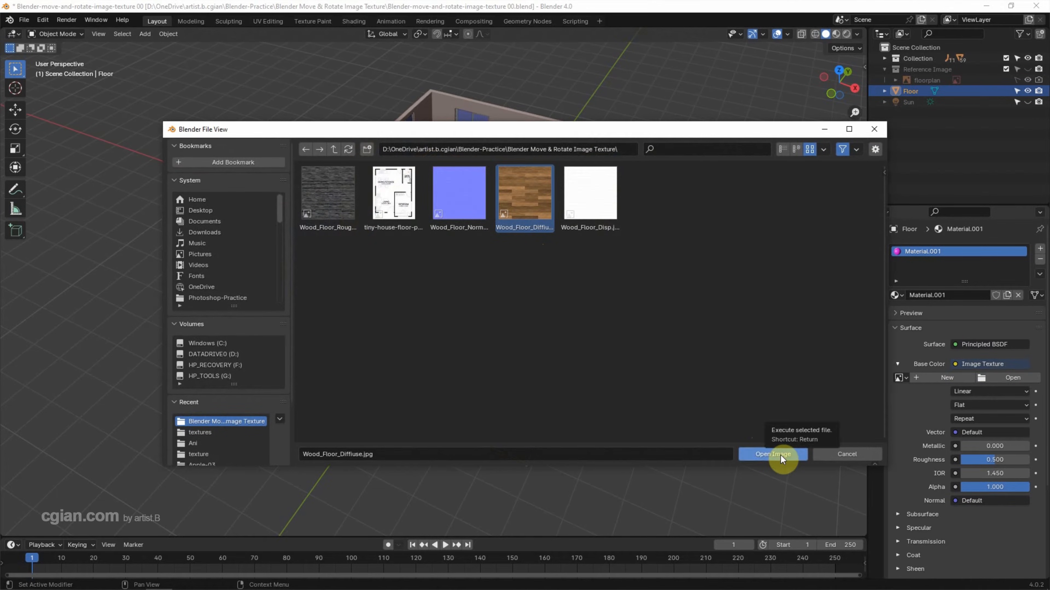
pyautogui.click(771, 453)
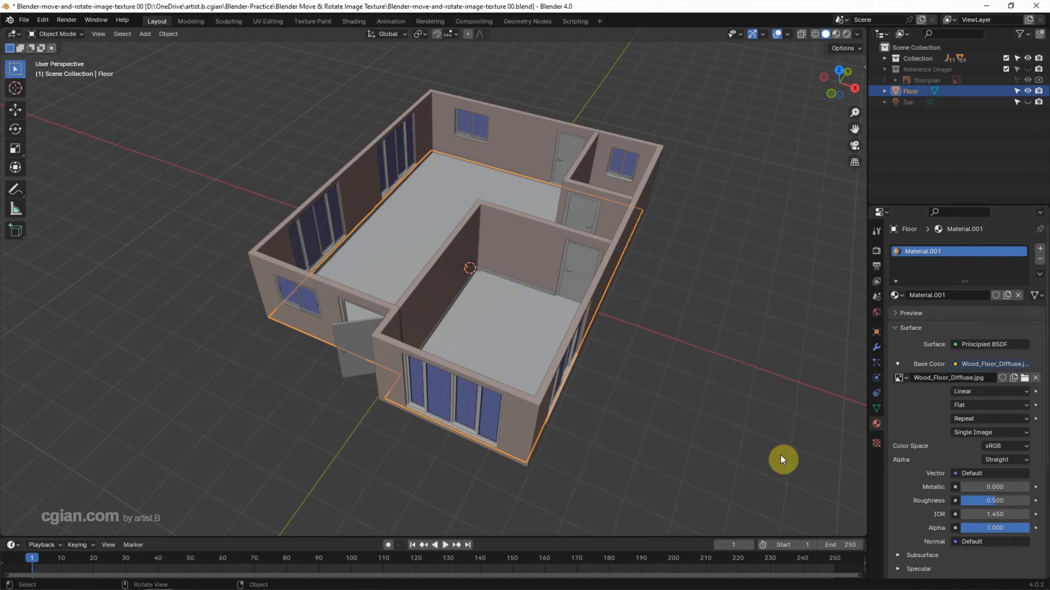
pyautogui.moveTo(839, 35)
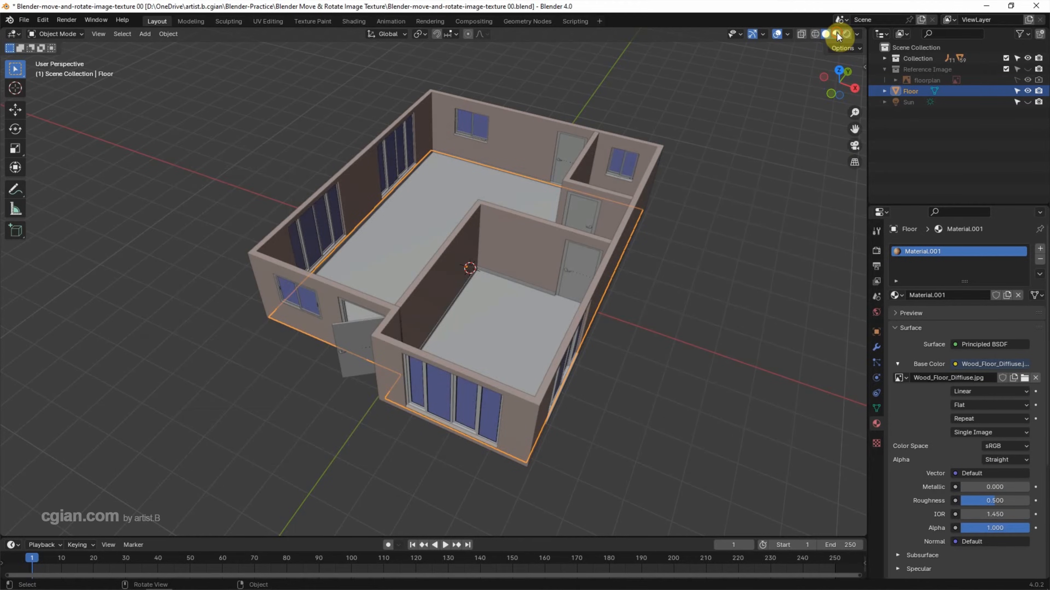
# View the wood-textured floor in Material Preview from an orthographic top view.
pyautogui.click(823, 34)
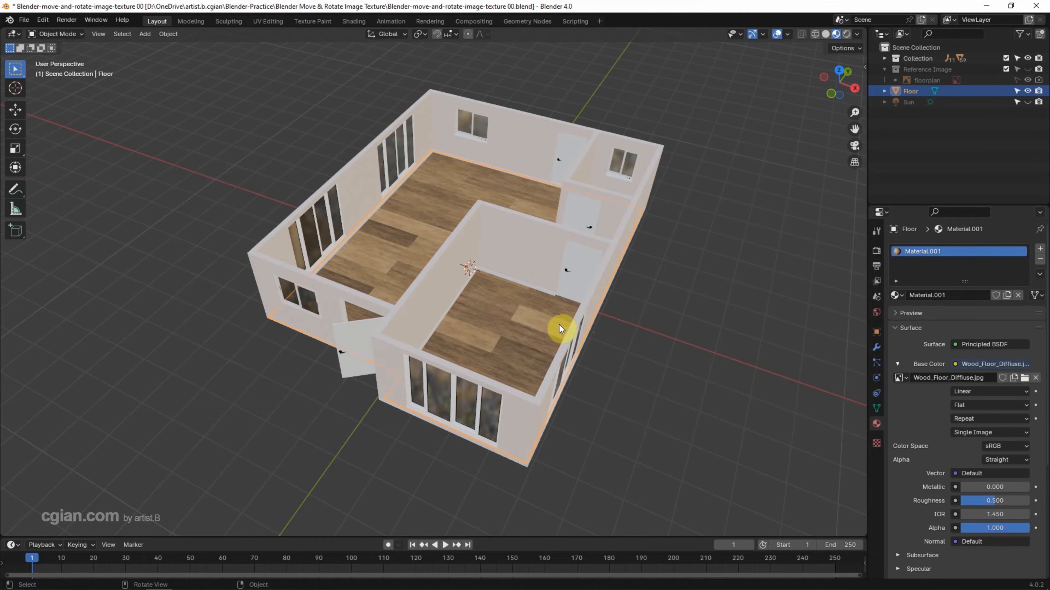
pyautogui.moveTo(843, 175)
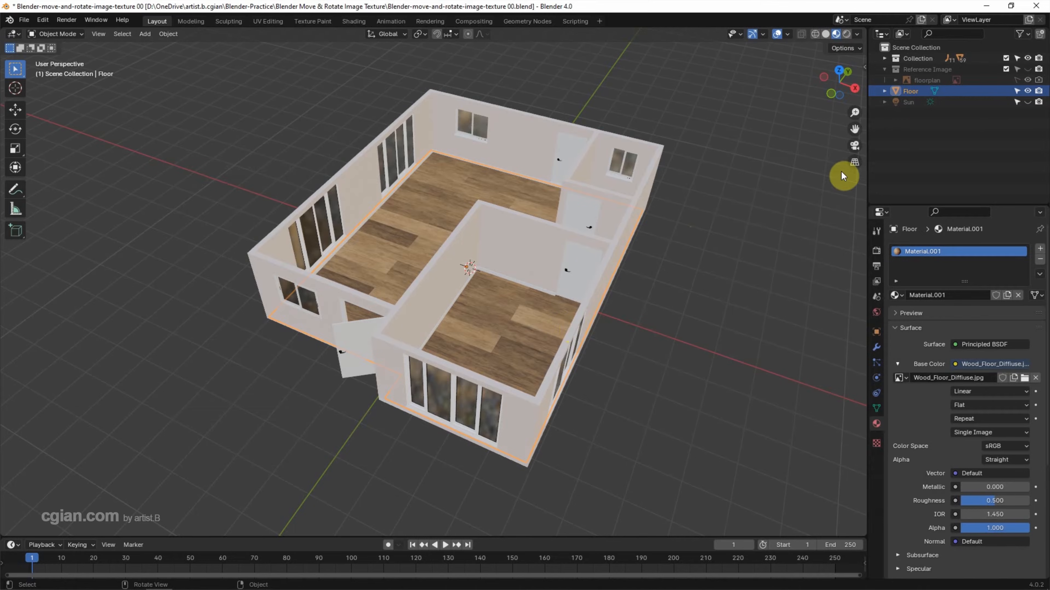
pyautogui.click(846, 72)
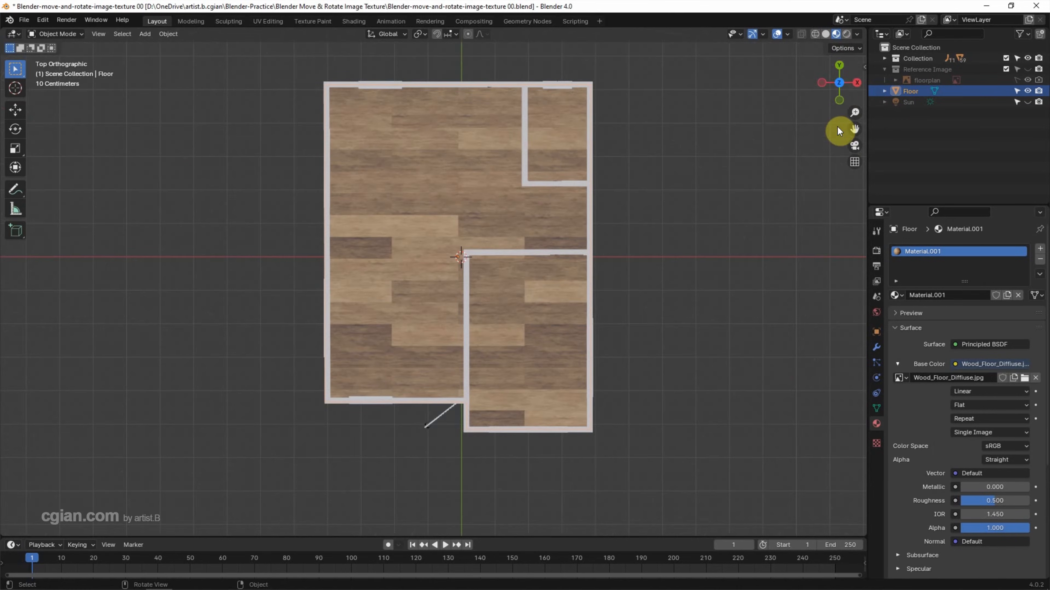
pyautogui.moveTo(853, 165)
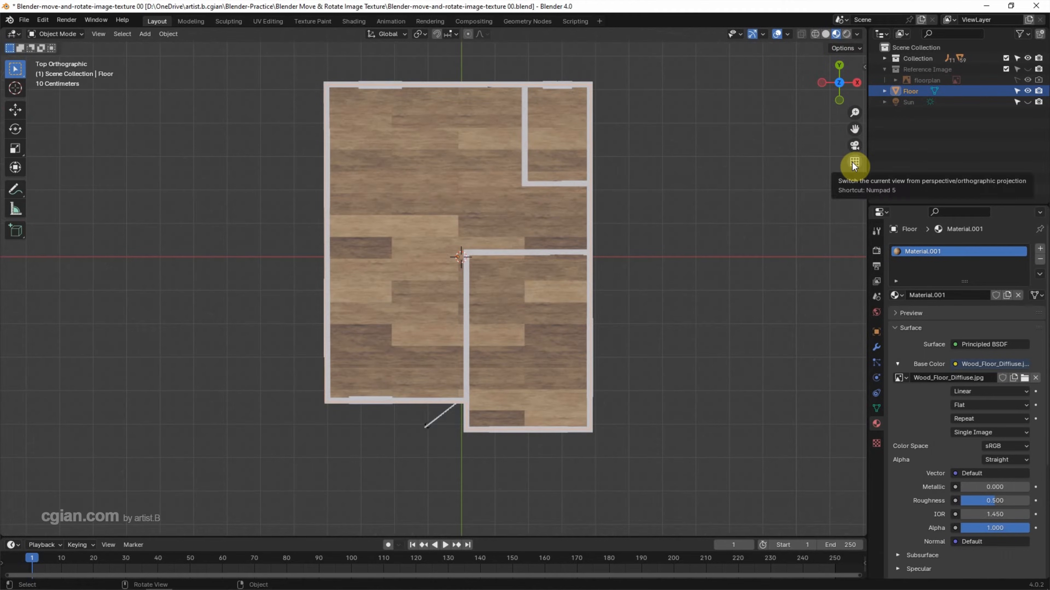
pyautogui.click(854, 162)
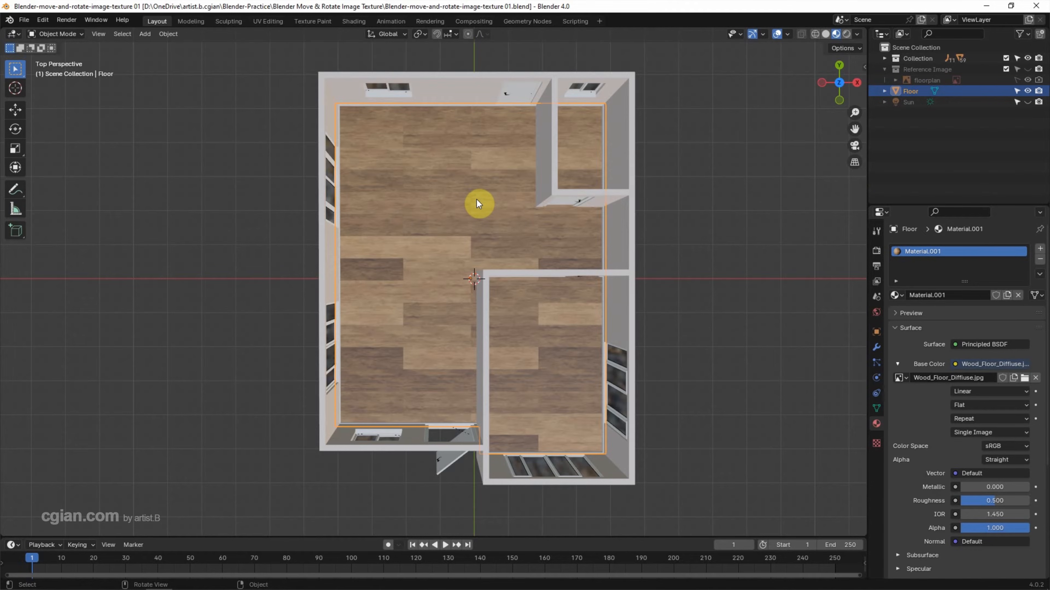
pyautogui.moveTo(8, 36)
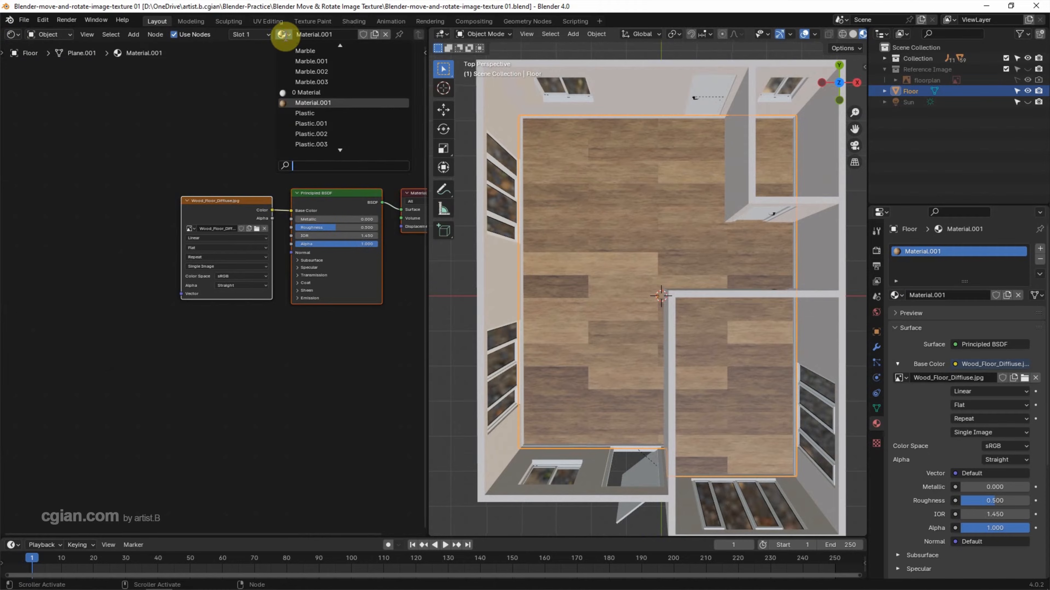
pyautogui.moveTo(313, 102)
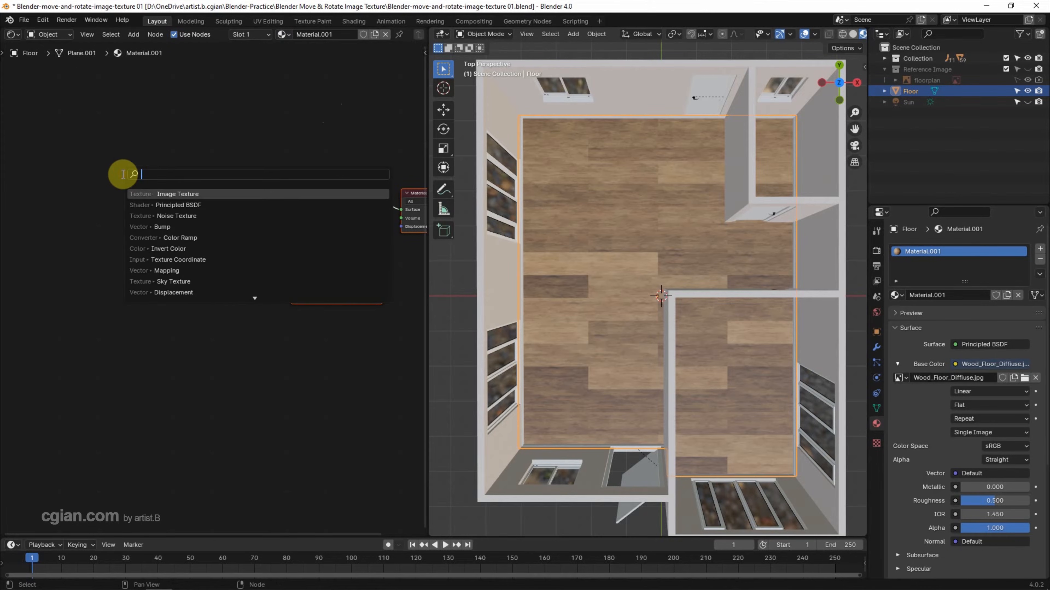
# Add Mapping and Texture Coordinate nodes and wire UV into the Mapping node.
pyautogui.write('mappin')
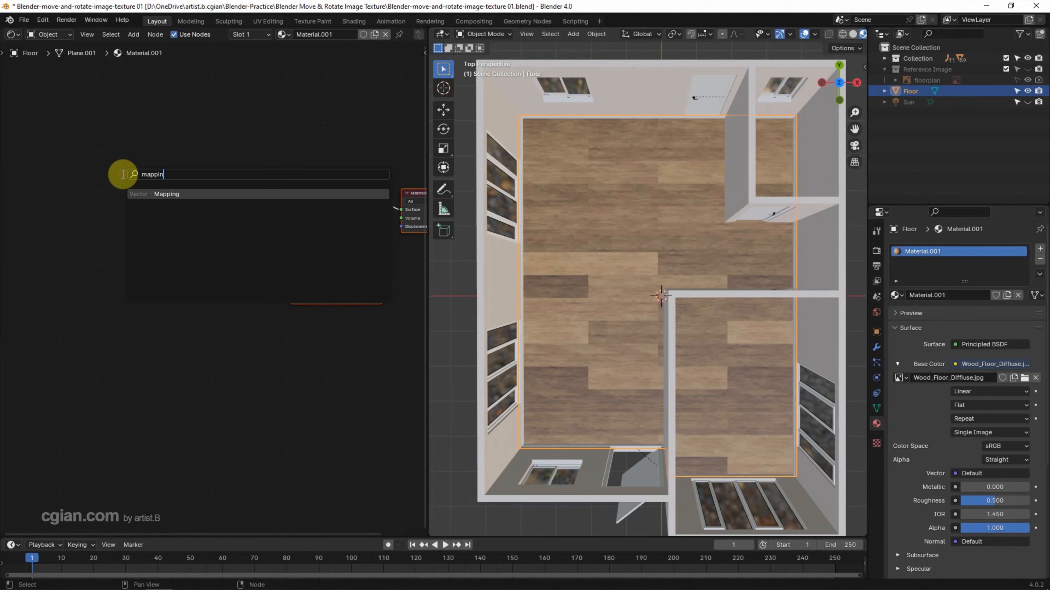
pyautogui.click(167, 193)
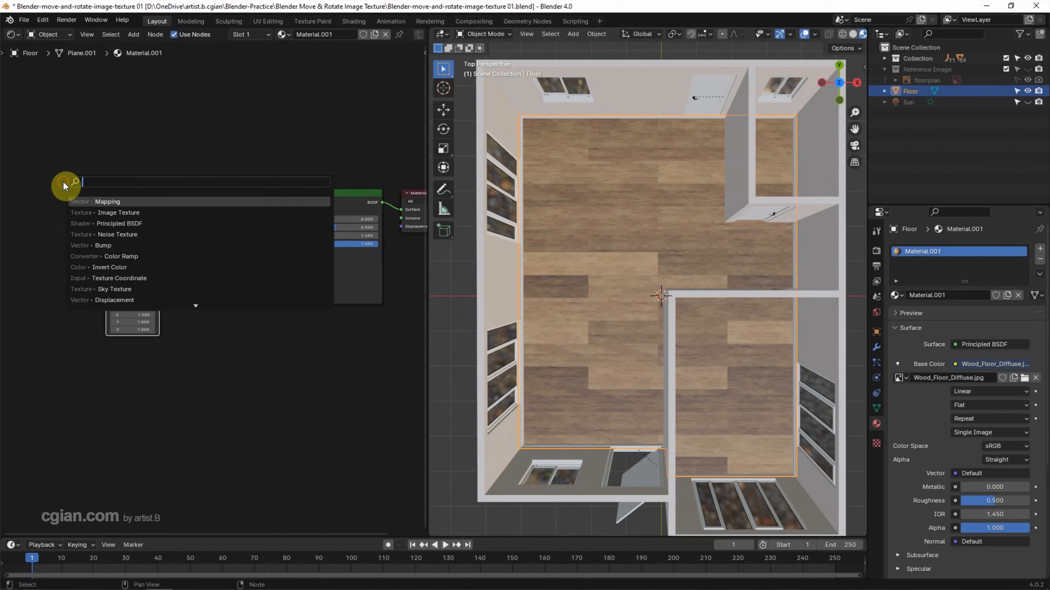
pyautogui.write('tex')
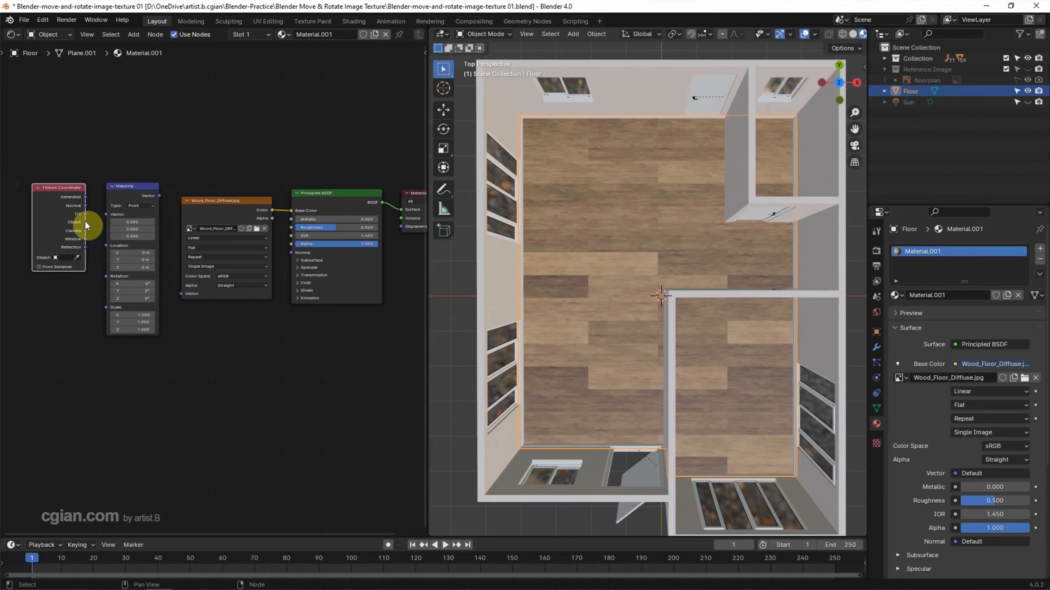
pyautogui.moveTo(86, 225); pyautogui.dragTo(98, 212)
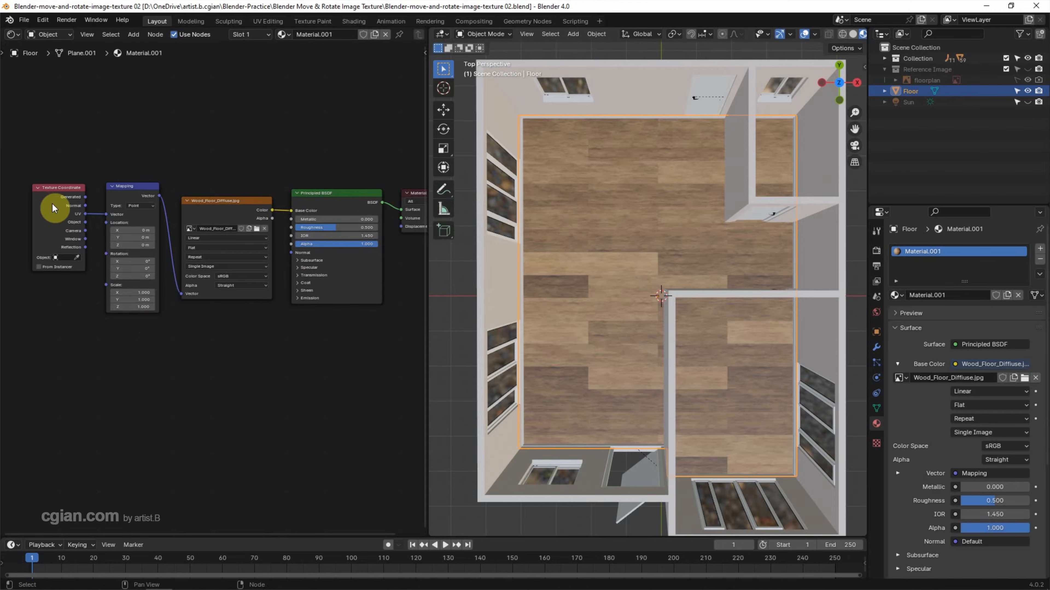
pyautogui.moveTo(268, 28)
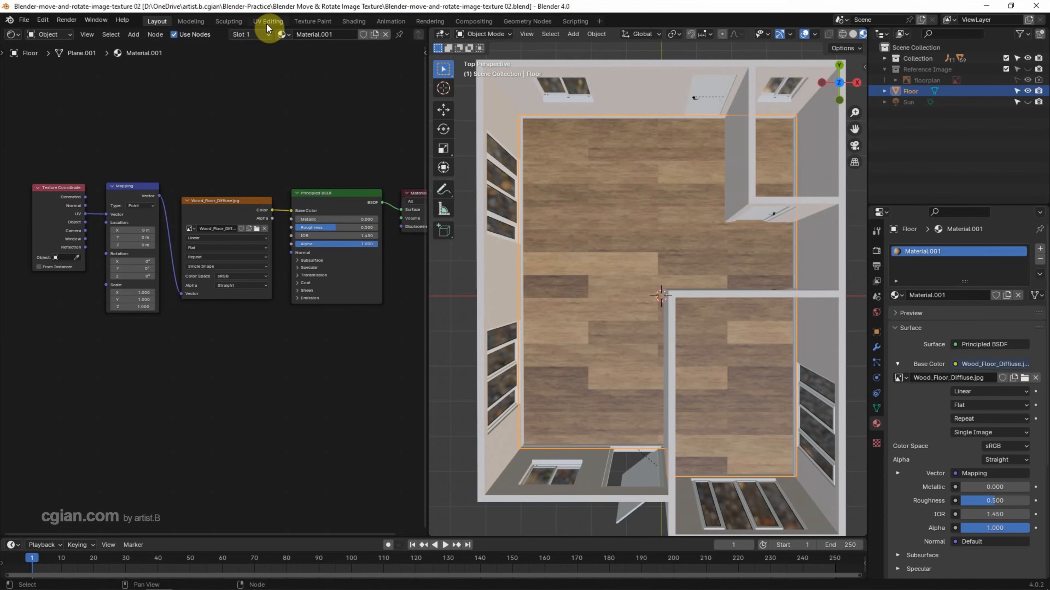
# In the UV Editing workspace with Material Preview, run UV > Project from View on the floor.
pyautogui.click(267, 21)
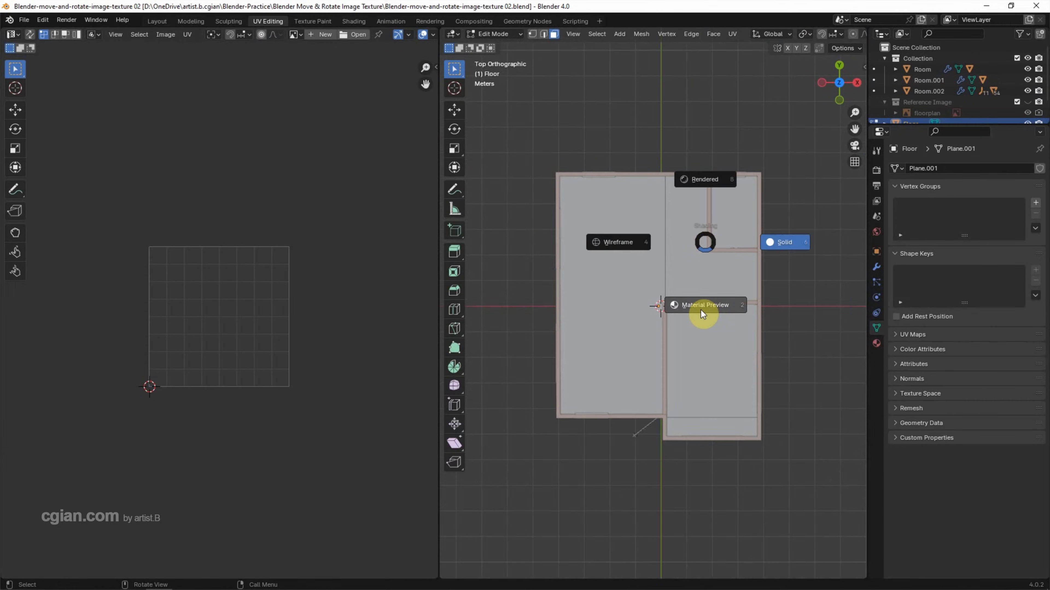
pyautogui.click(703, 304)
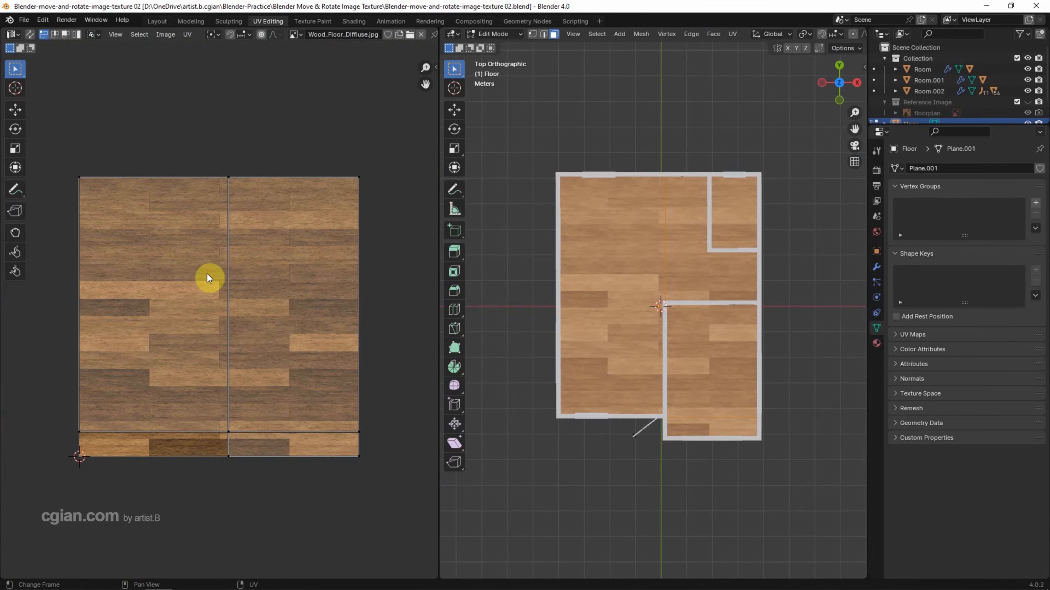
pyautogui.click(732, 33)
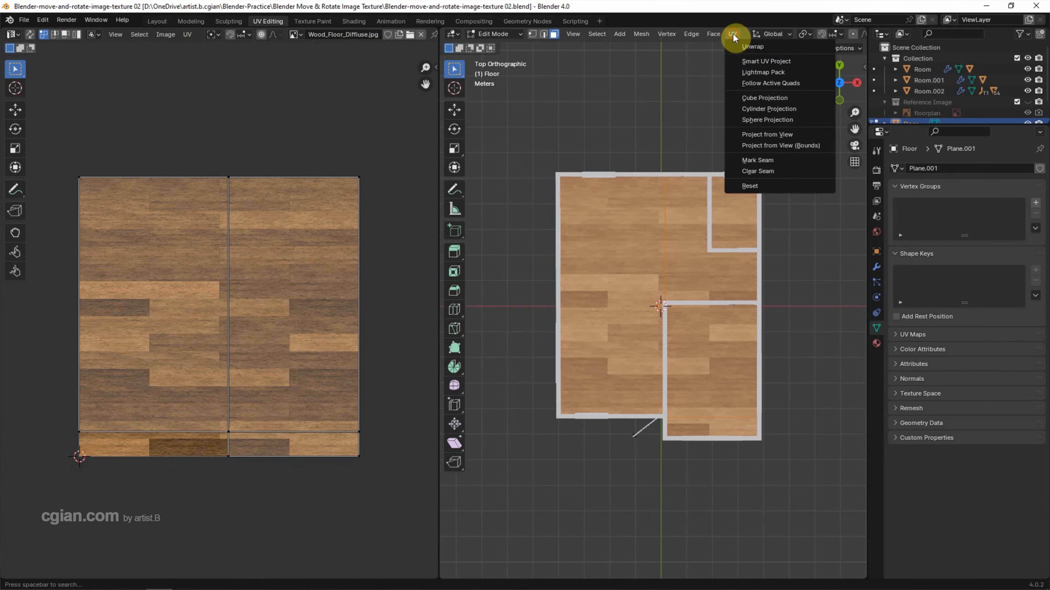
pyautogui.moveTo(750, 134)
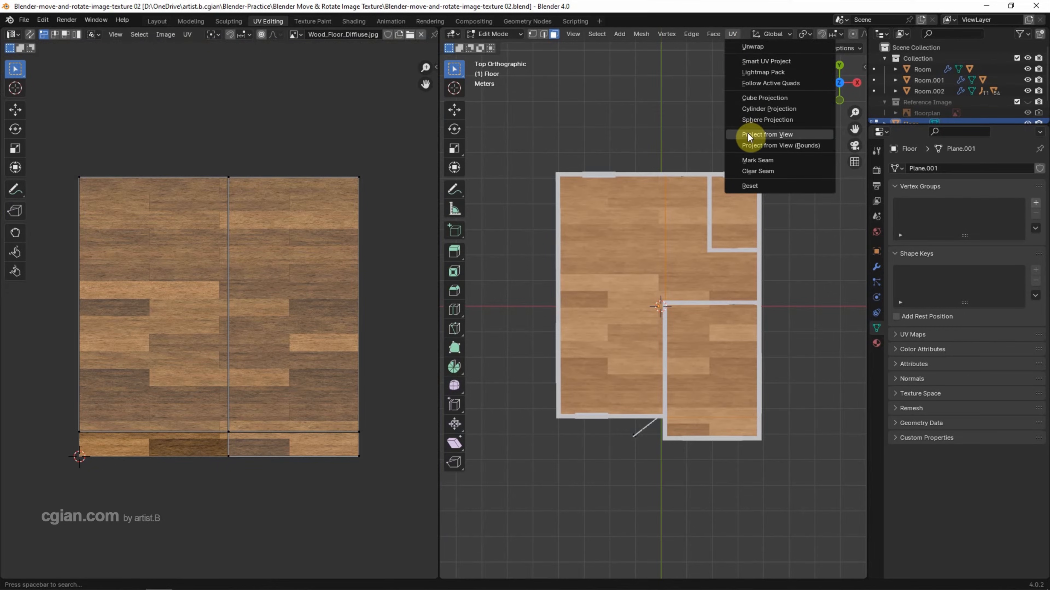
pyautogui.click(767, 134)
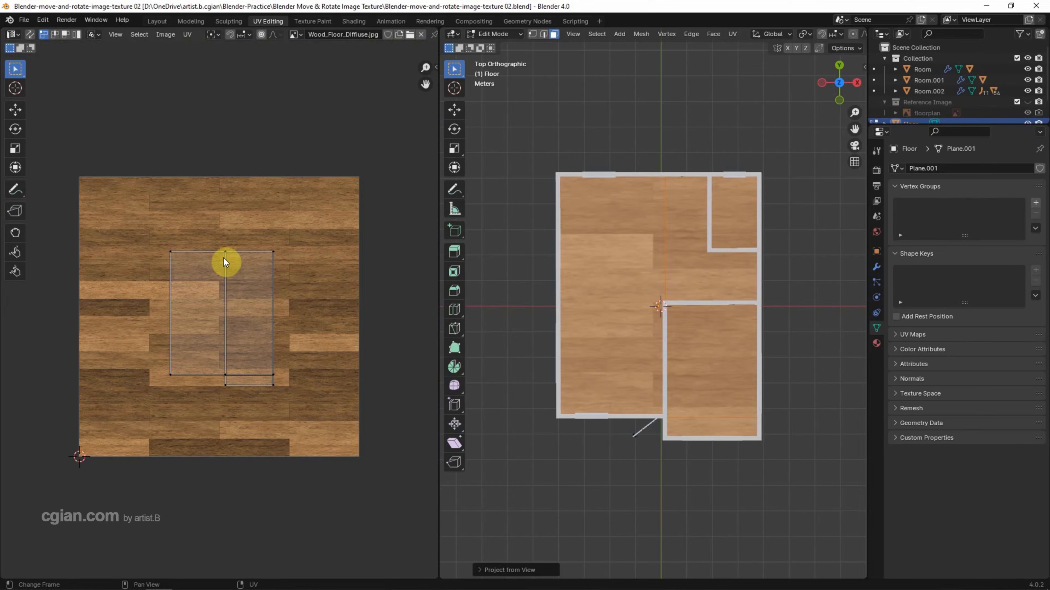
# Select and scale up the floor UVs, then try the Move, Rotate and Scale tools on them.
pyautogui.click(200, 258)
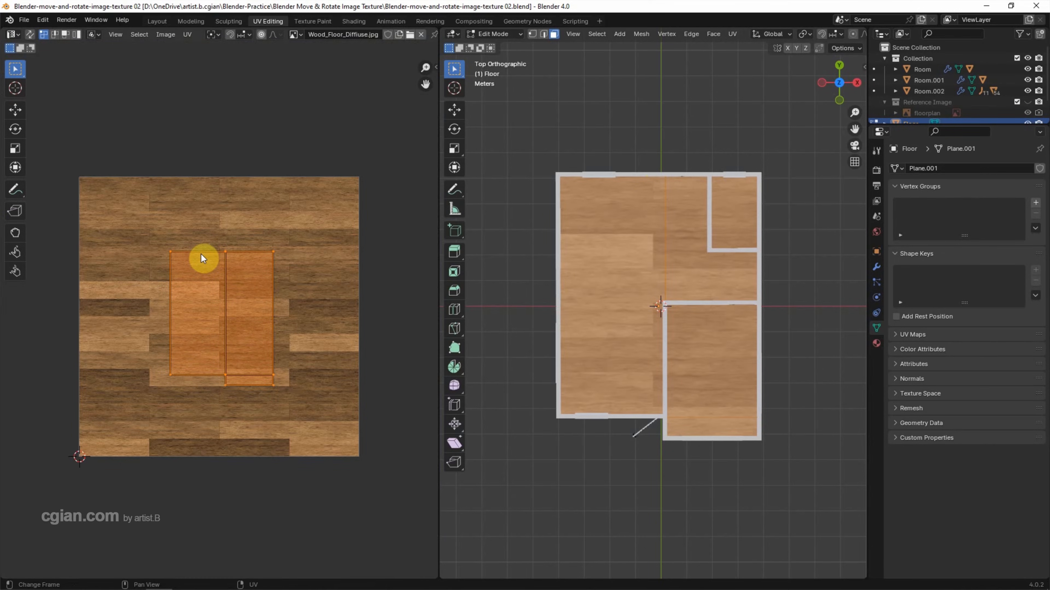
pyautogui.press('s')
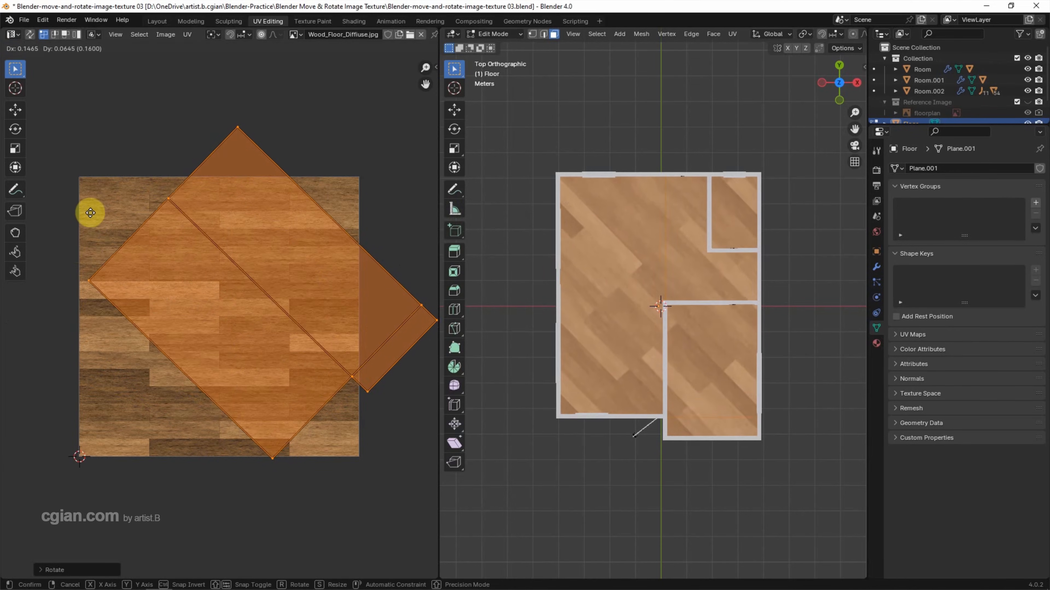
pyautogui.moveTo(93, 296)
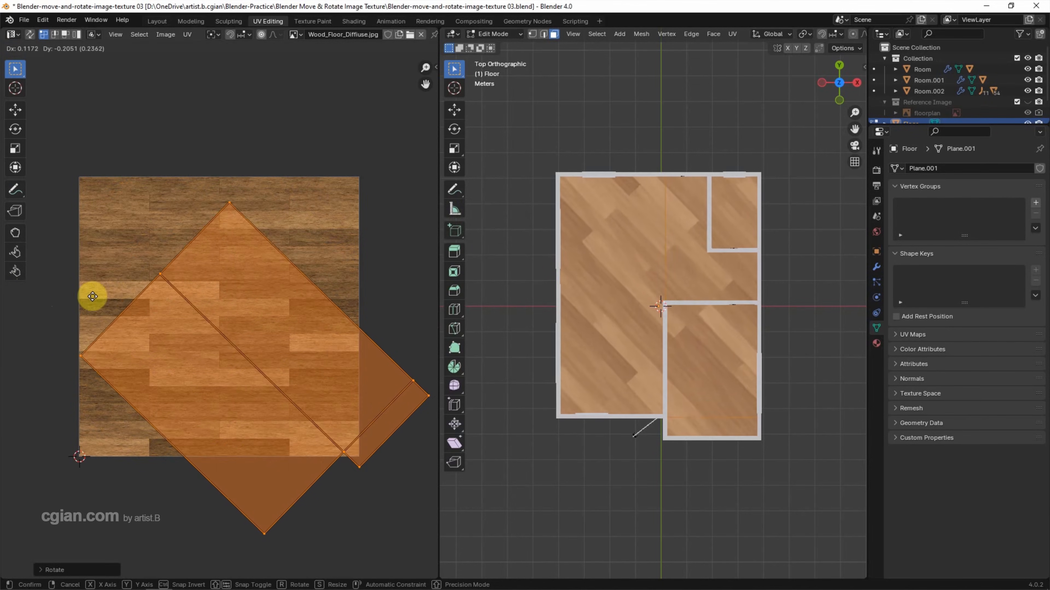
pyautogui.moveTo(48, 235)
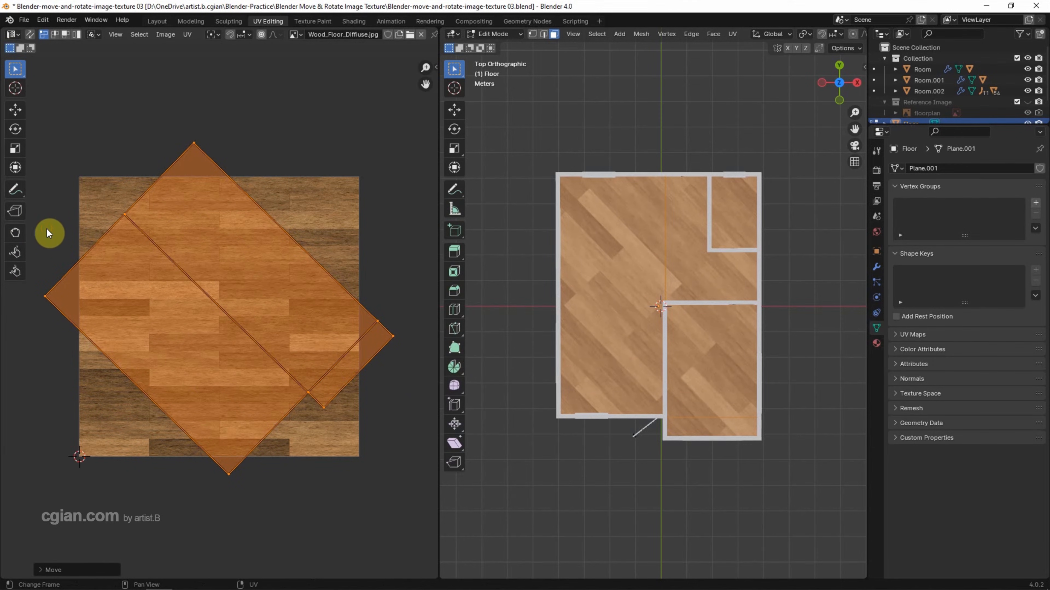
pyautogui.click(15, 110)
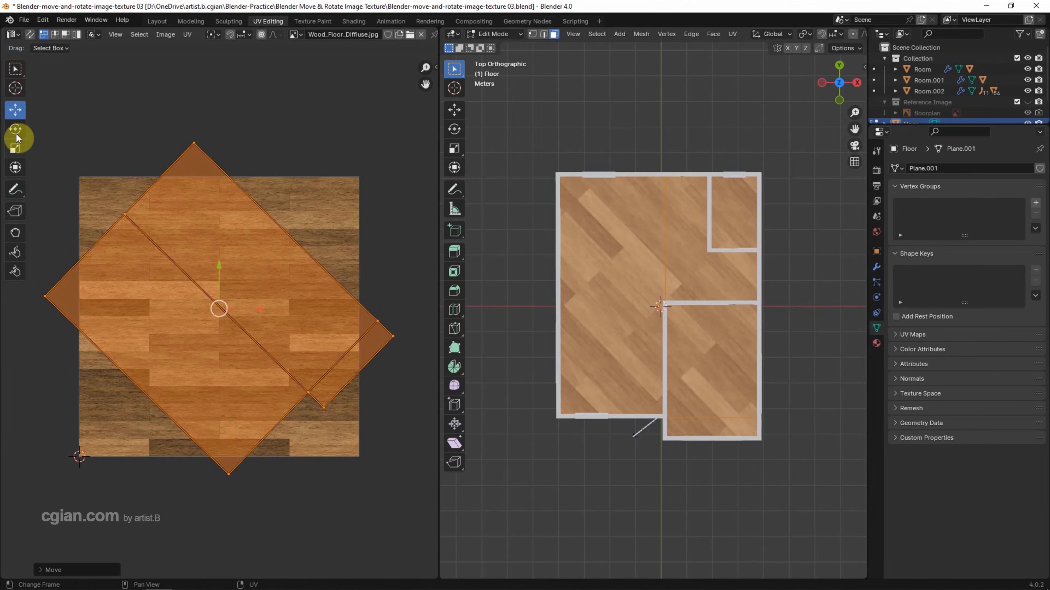
pyautogui.click(15, 148)
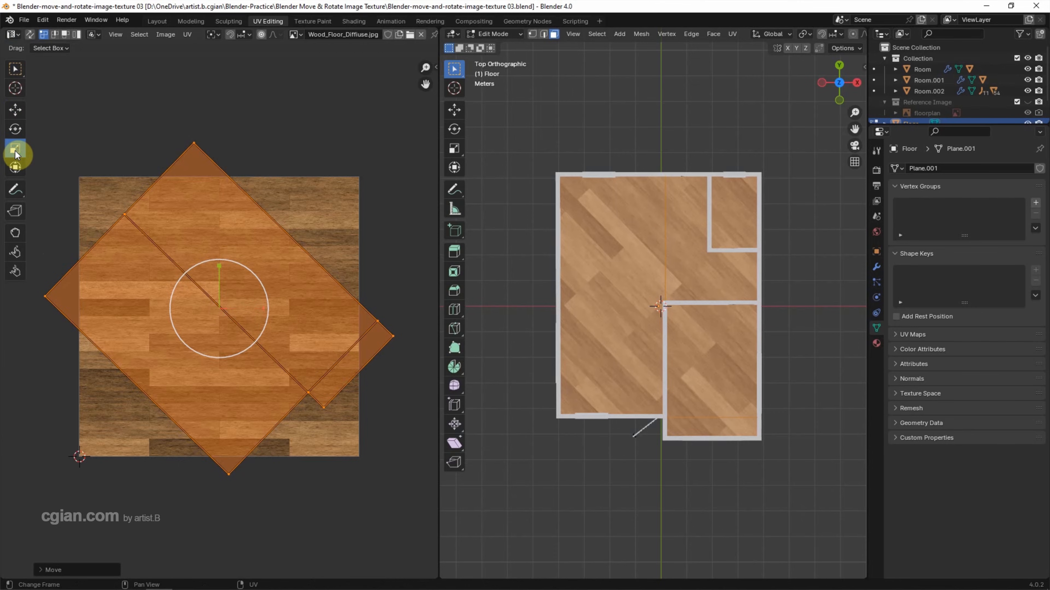
pyautogui.click(14, 147)
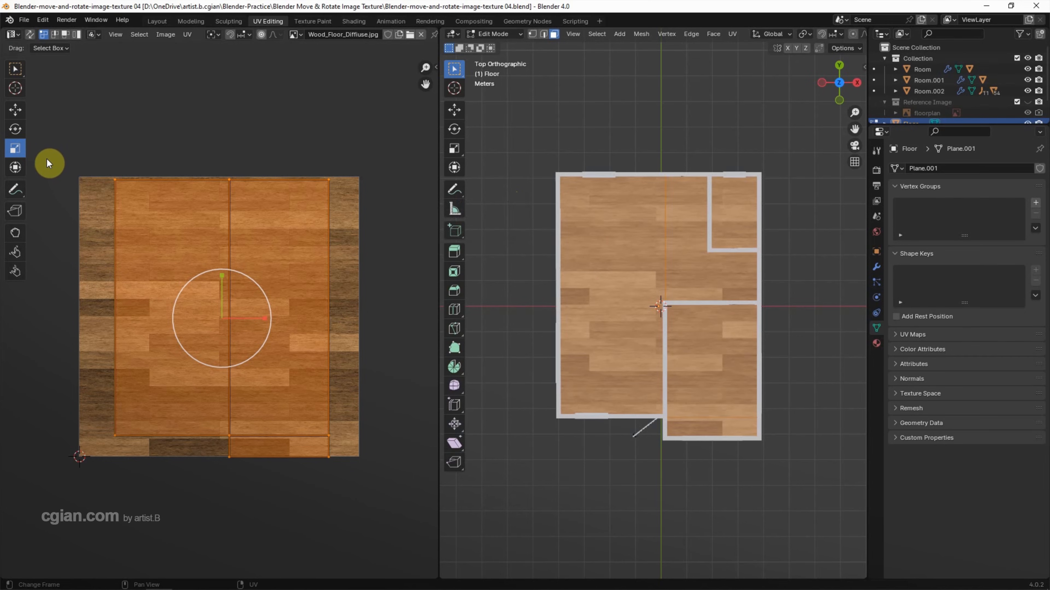
pyautogui.moveTo(32, 154)
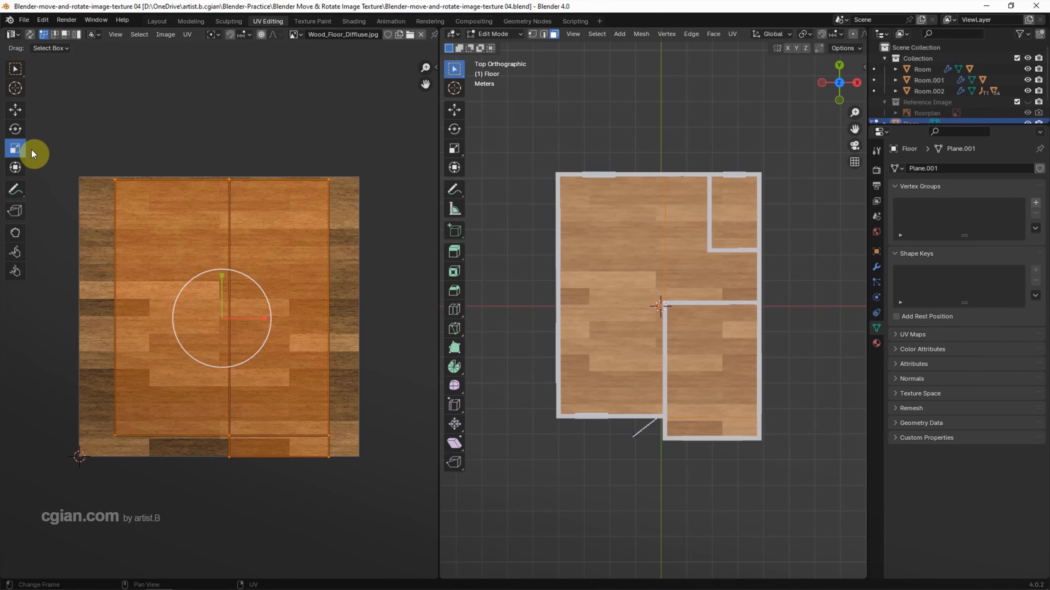
pyautogui.moveTo(152, 44)
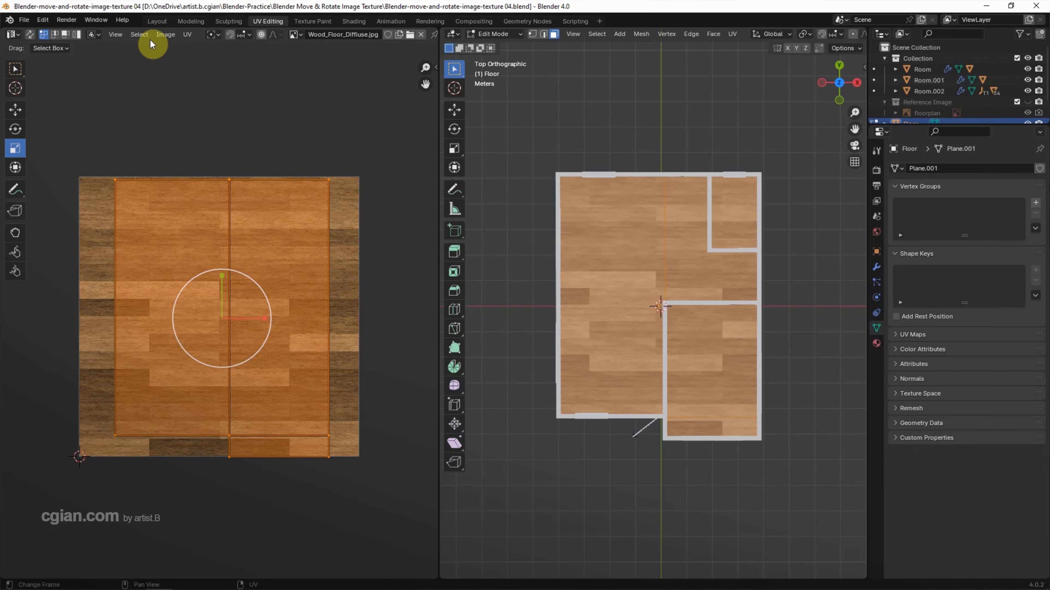